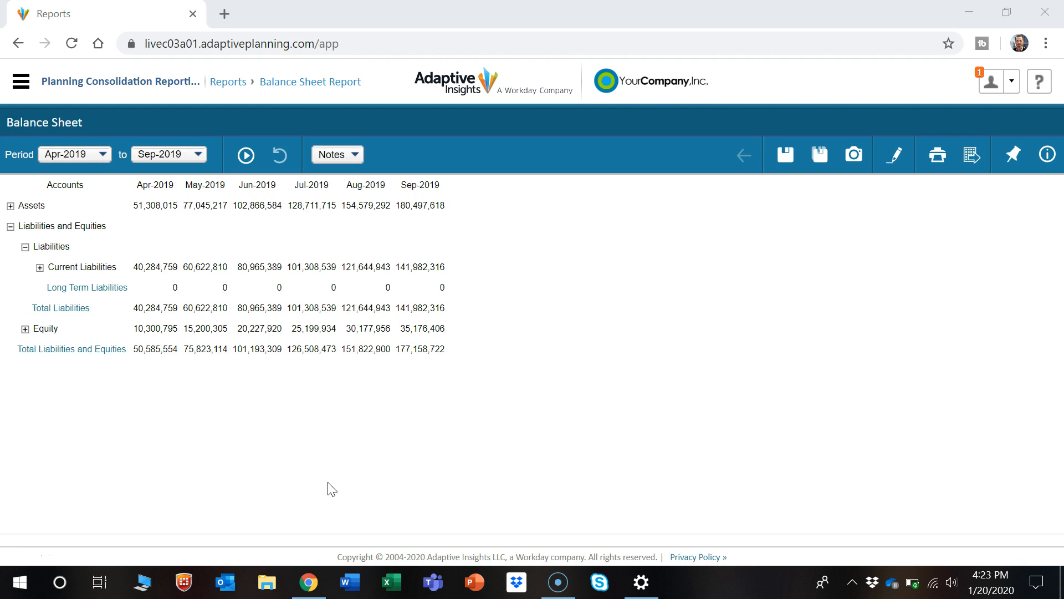
Reopen the Balance Sheet Report from Reports > Overview under Personal Reports.
left_click(332, 428)
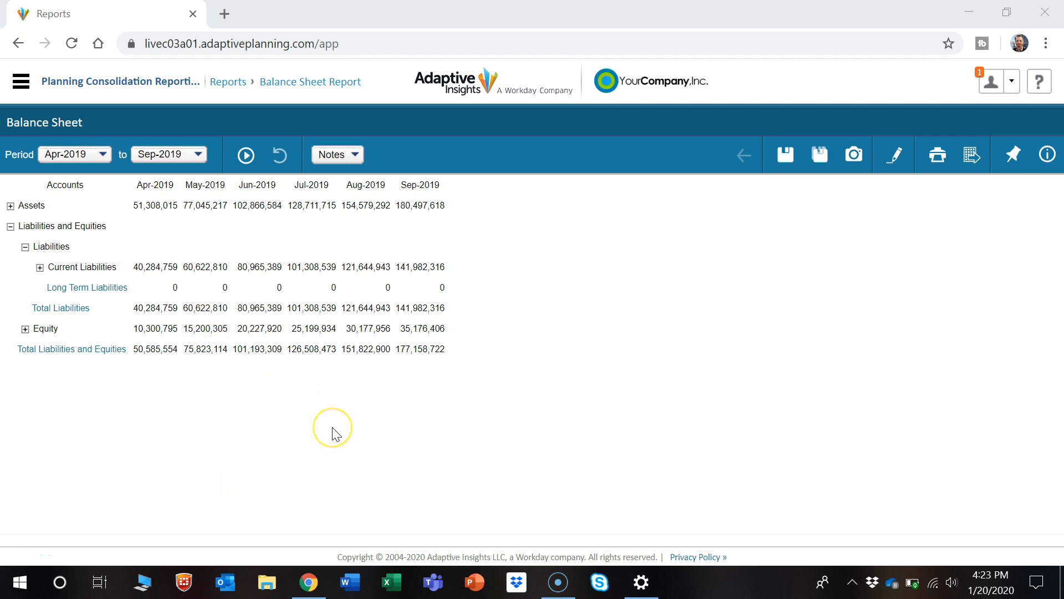
mouse_move(227, 367)
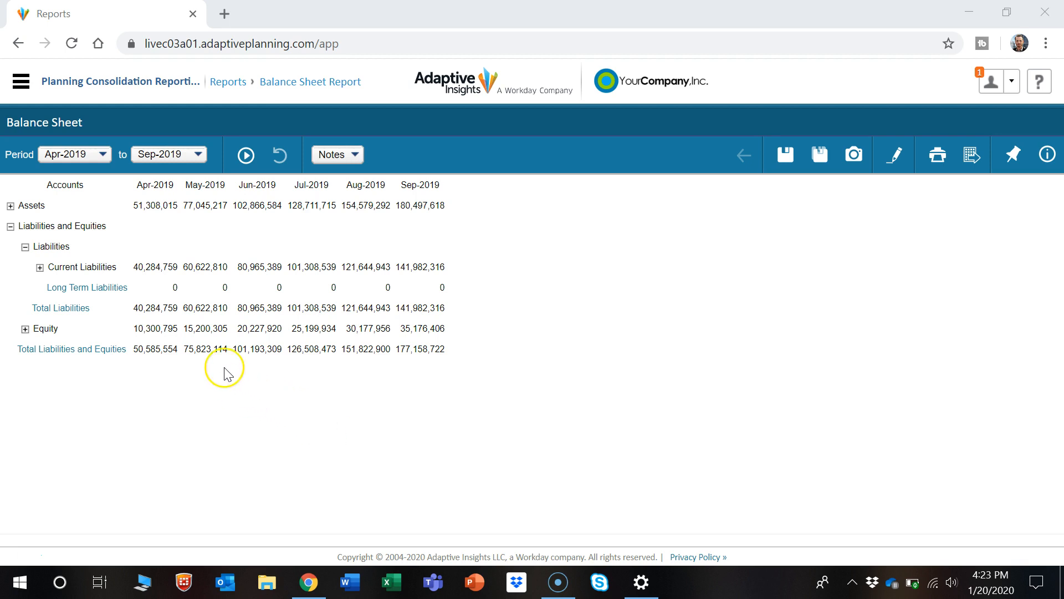
mouse_move(19, 80)
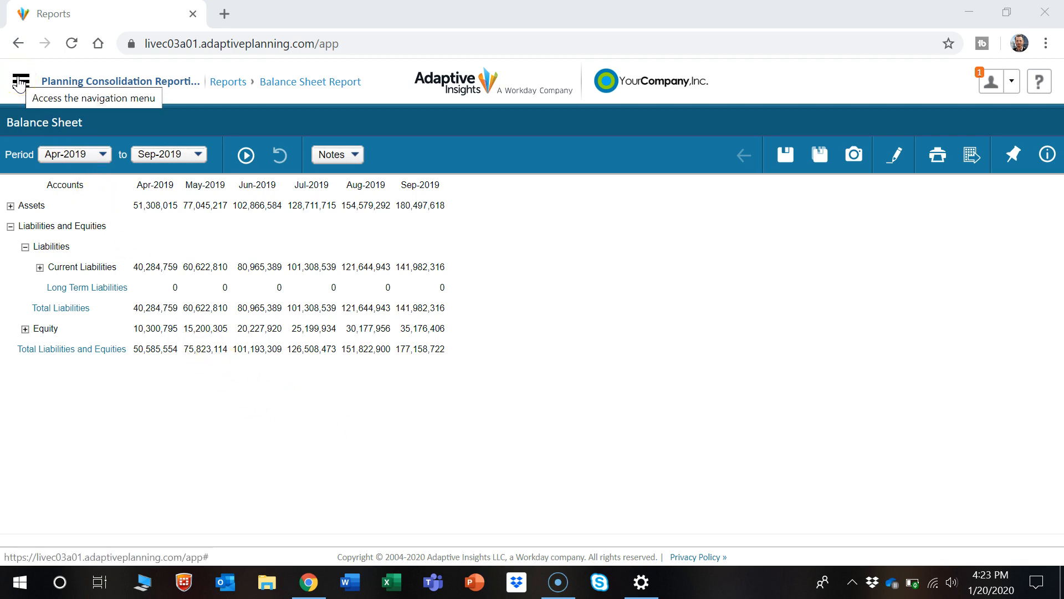
left_click(20, 80)
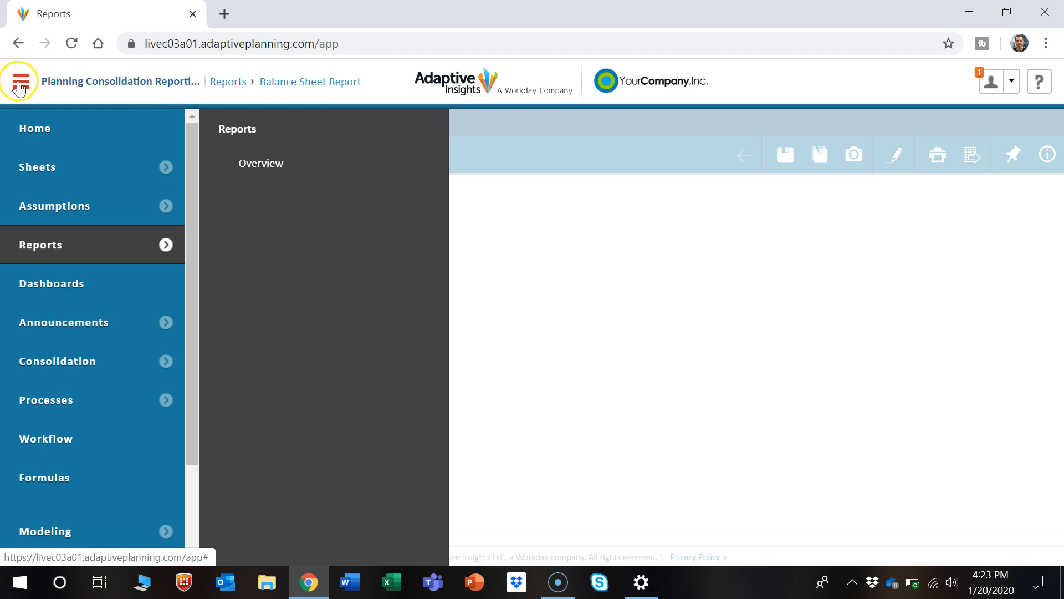
left_click(260, 163)
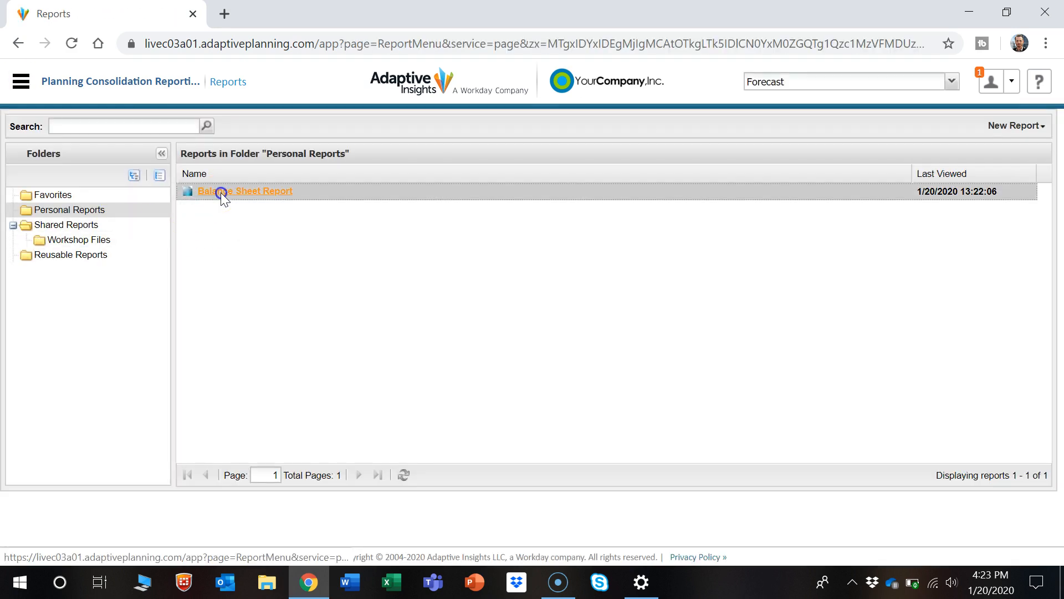
left_click(245, 191)
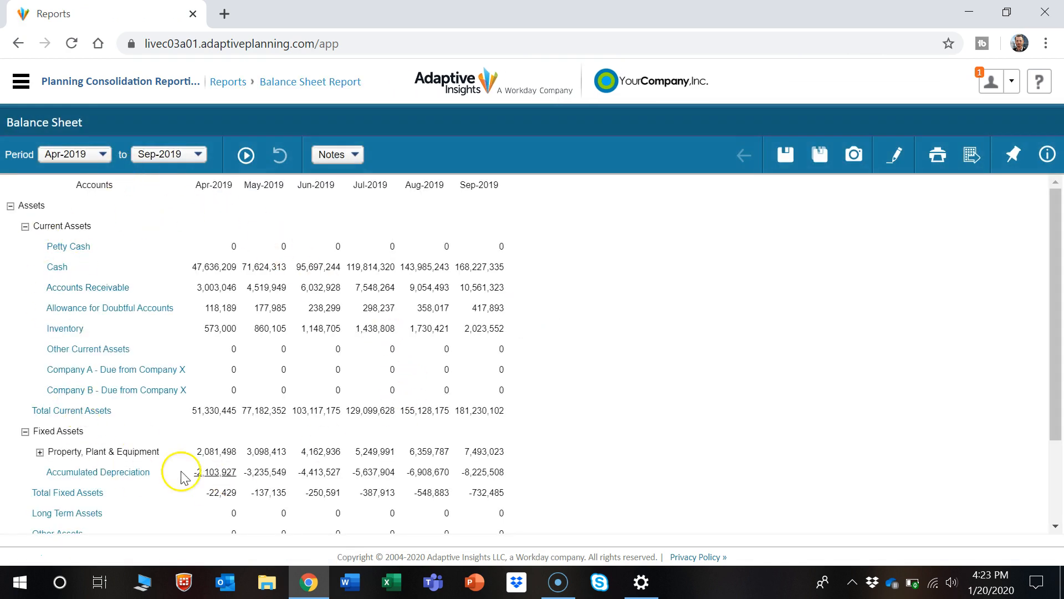
mouse_move(326, 213)
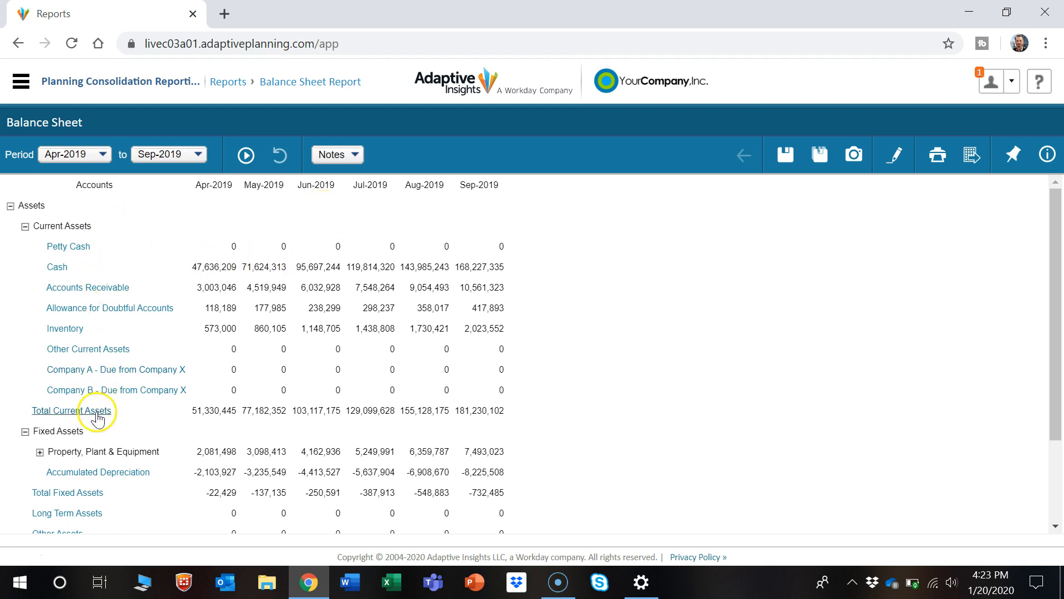
mouse_move(94, 462)
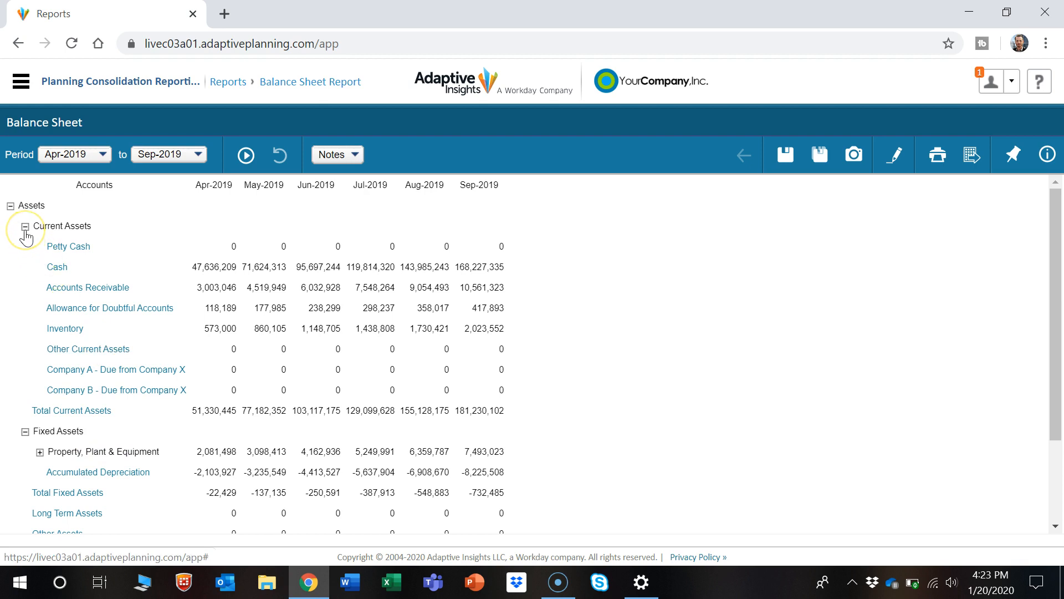
Collapse Current Assets to a single total row, then expand it back into its accounts.
left_click(28, 227)
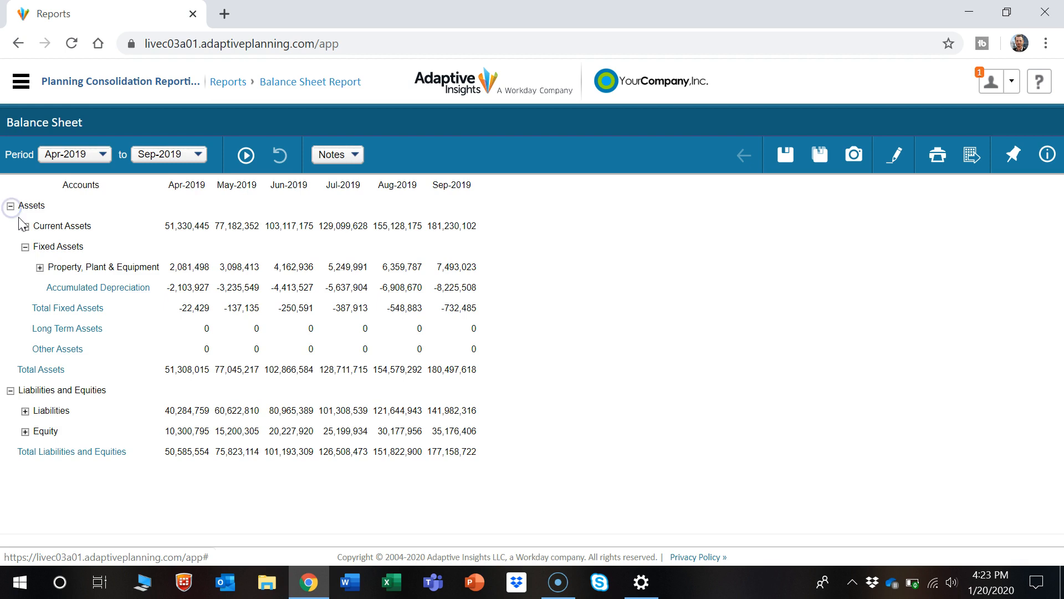
left_click(25, 226)
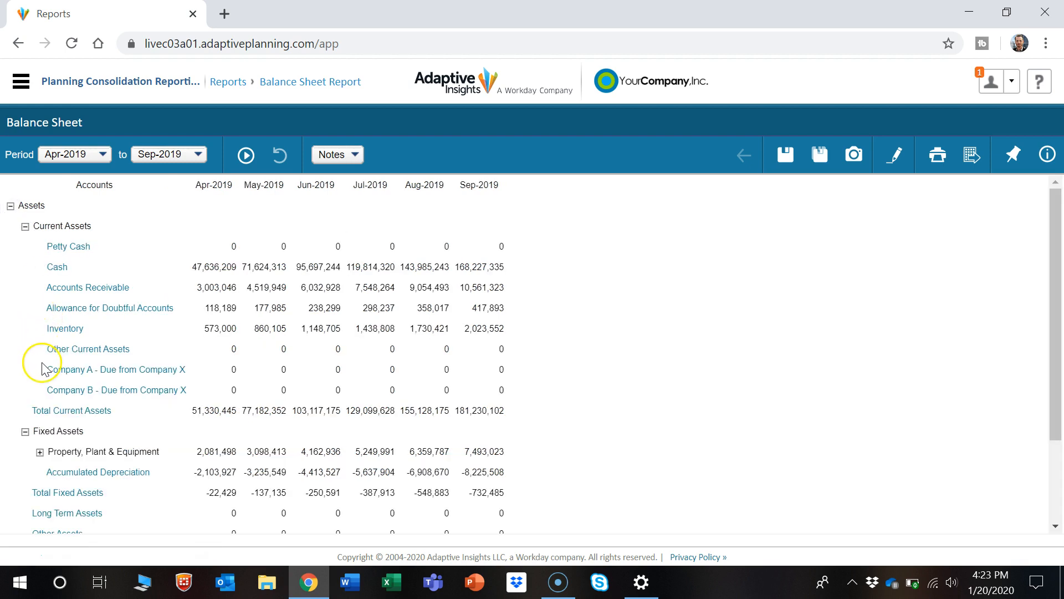
mouse_move(29, 266)
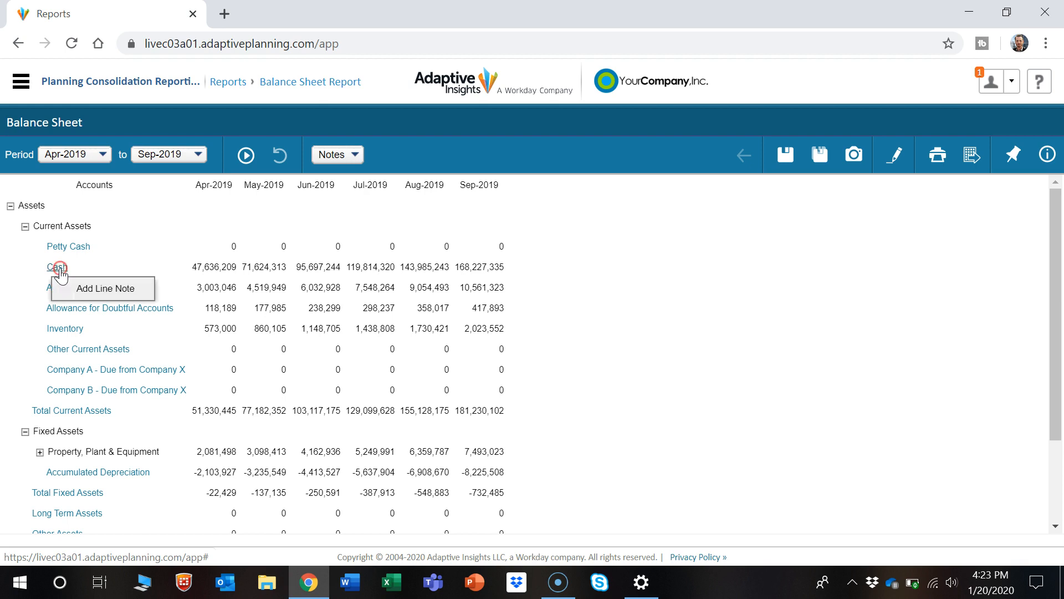
Attach the line note "Adding a note" to the Cash row and save it.
left_click(103, 289)
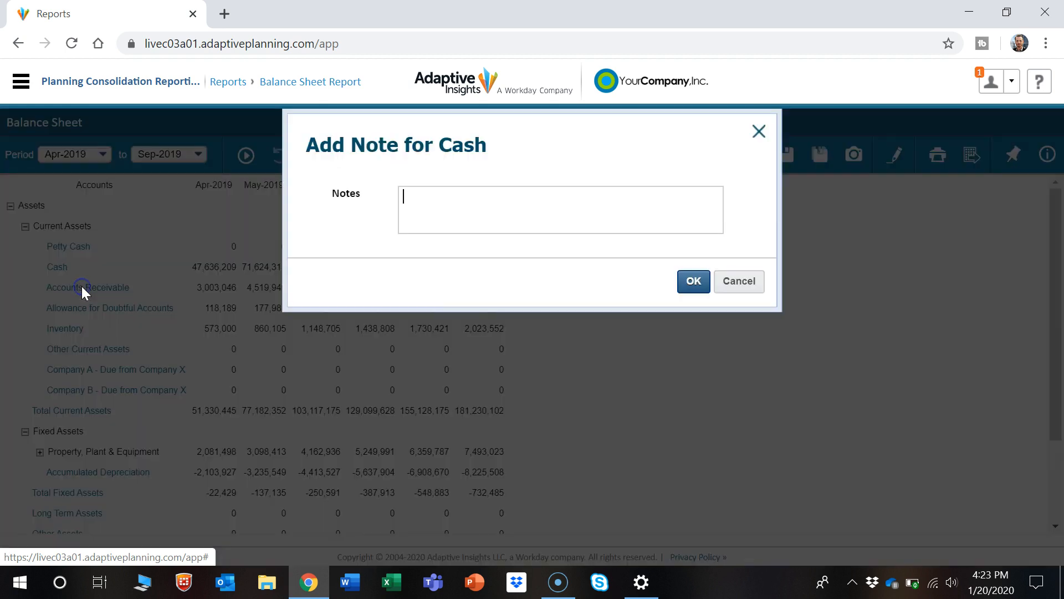
type("A")
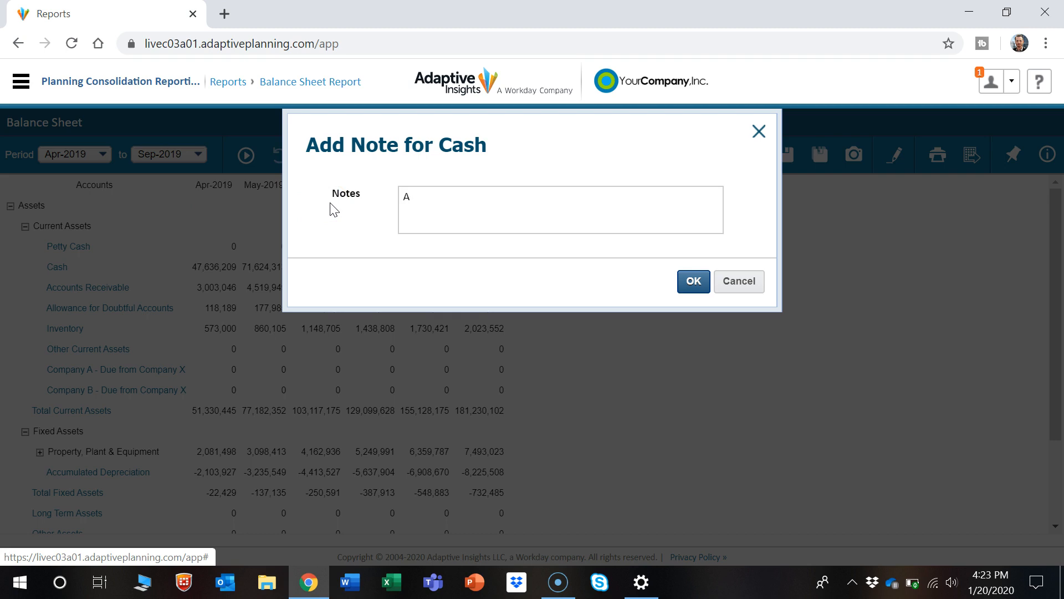
type("Adding a no")
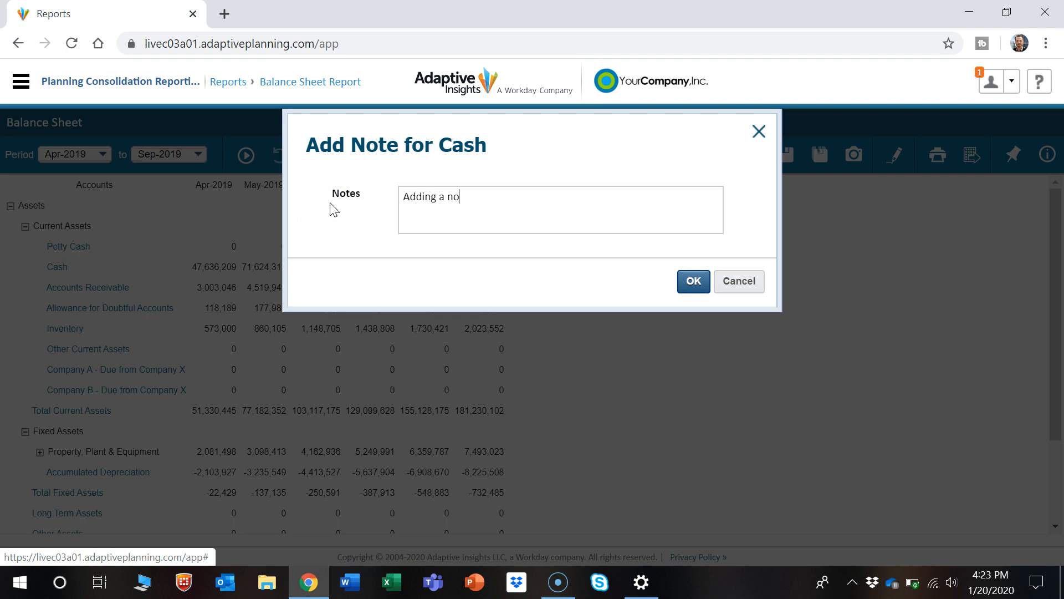
left_click(693, 281)
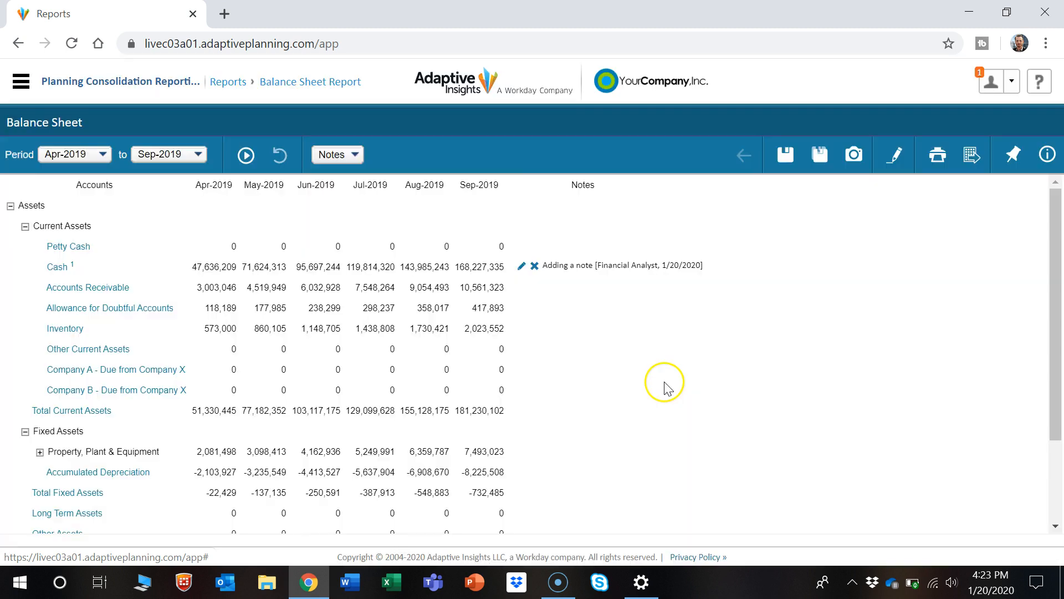
mouse_move(576, 217)
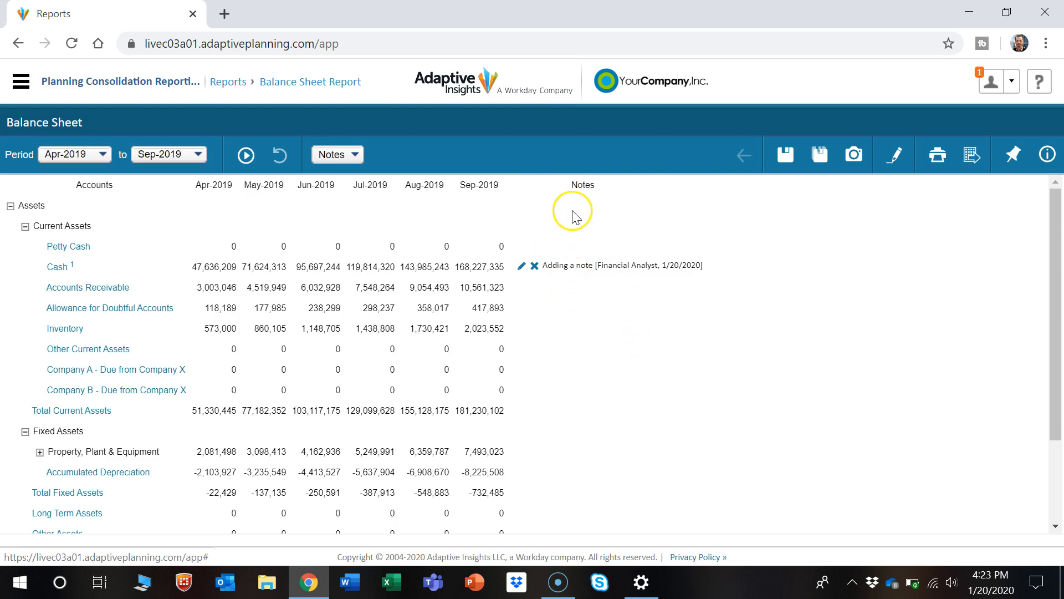
mouse_move(596, 271)
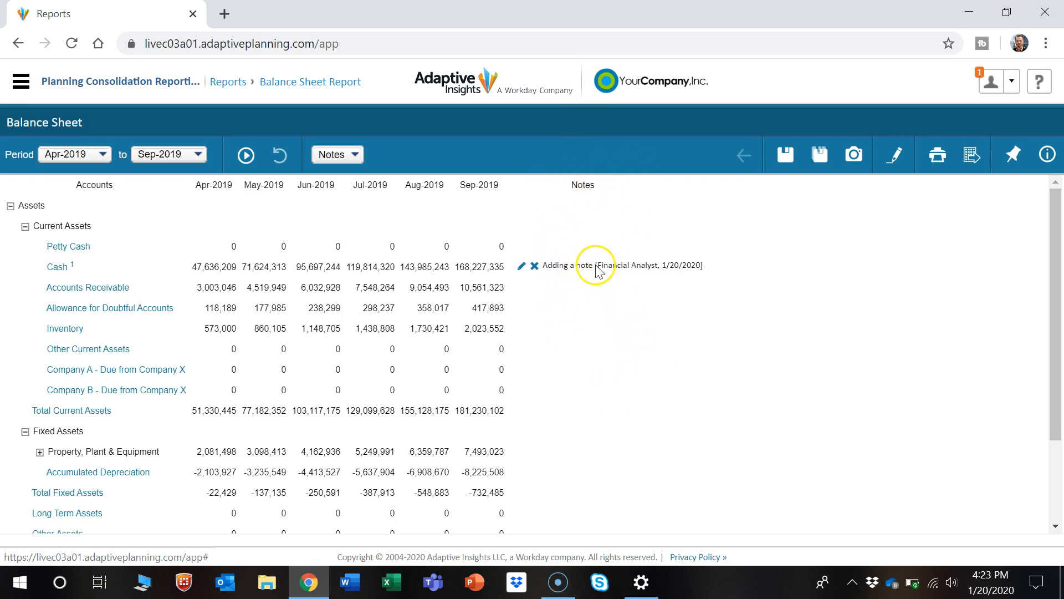
mouse_move(576, 276)
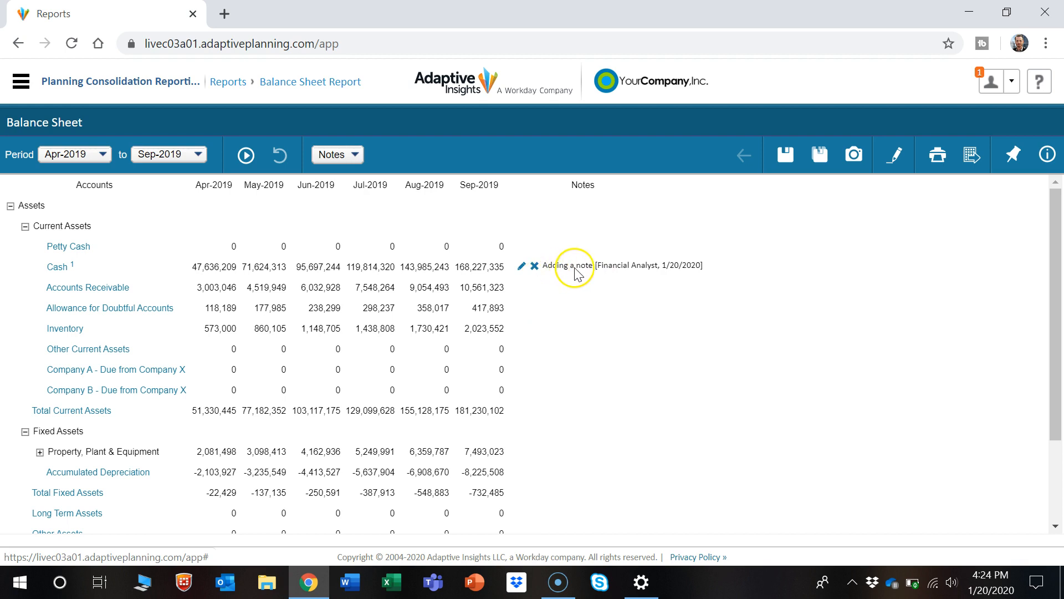
left_click(337, 155)
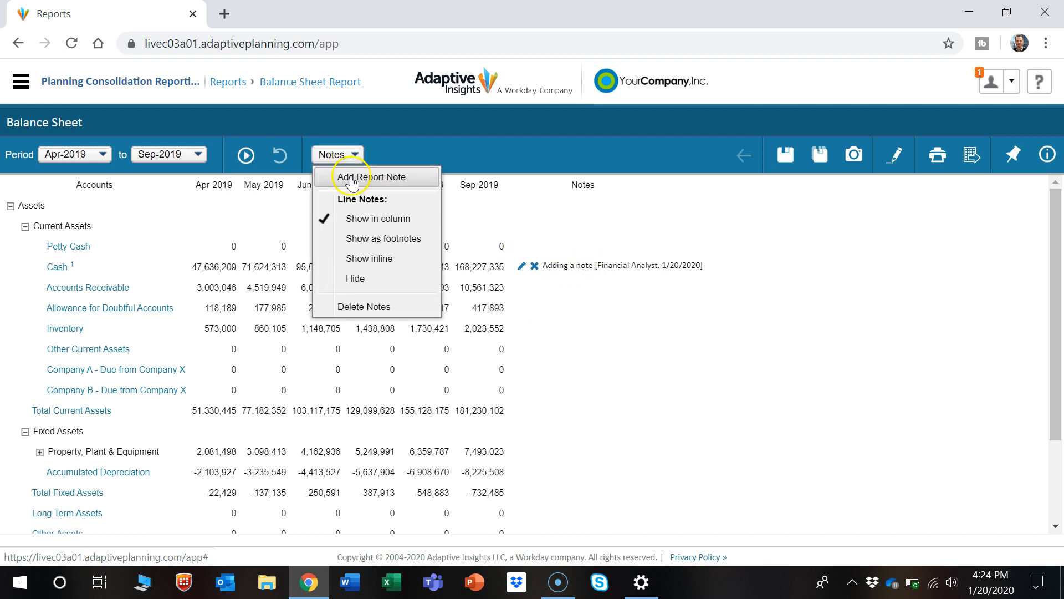
Show line notes as footnotes so Cash carries footnote marker 1, then return to the top rows.
left_click(369, 176)
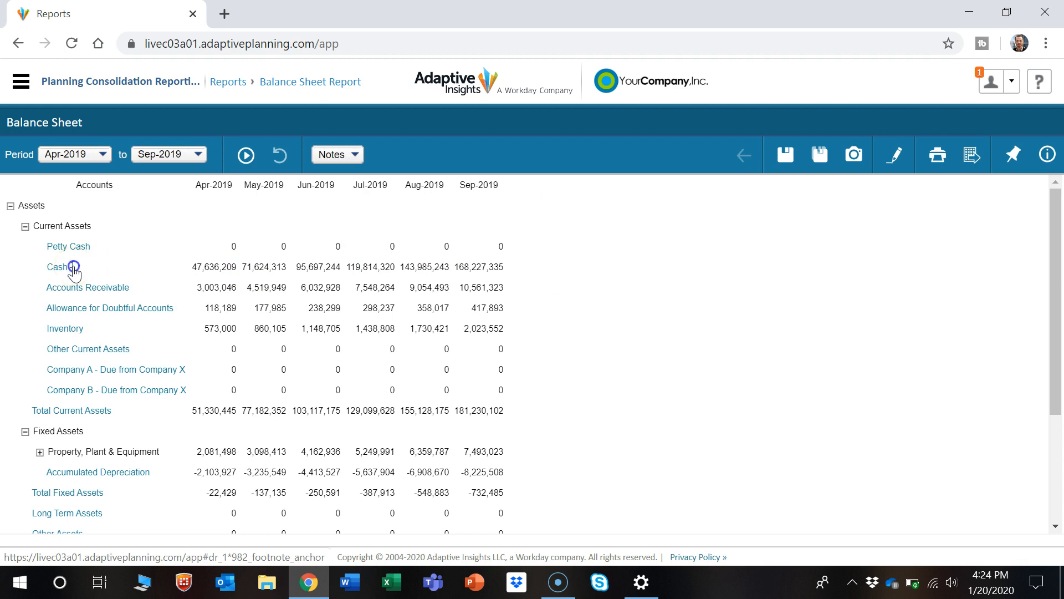
left_click(74, 267)
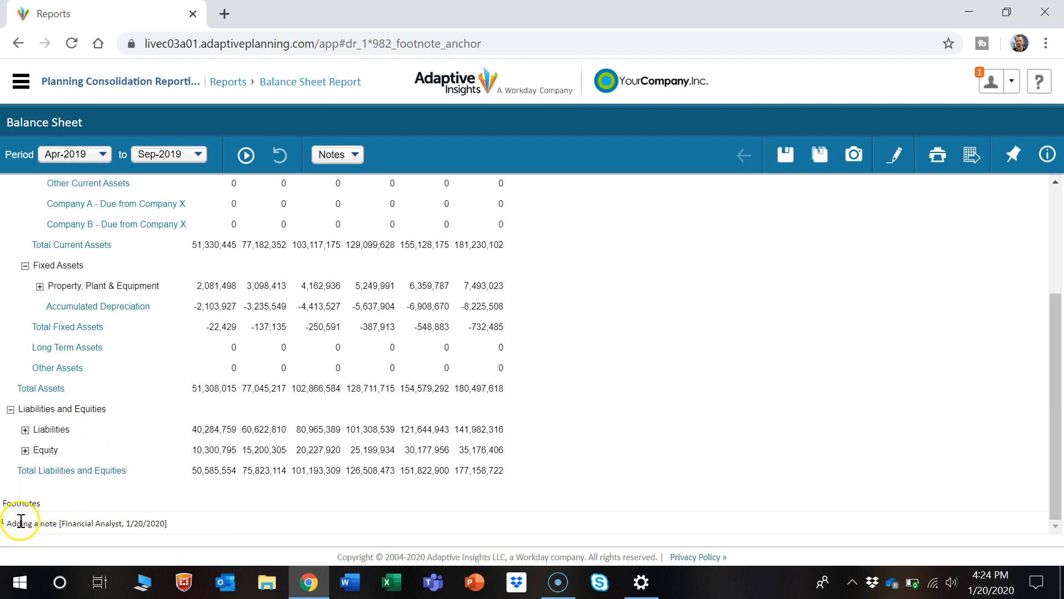
scroll("up", 3)
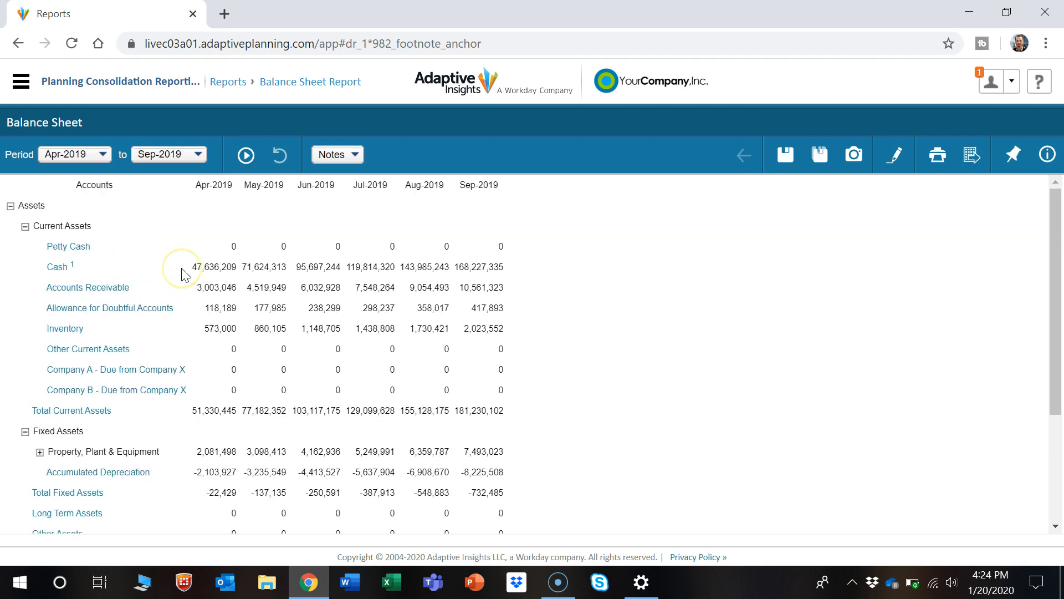
mouse_move(142, 187)
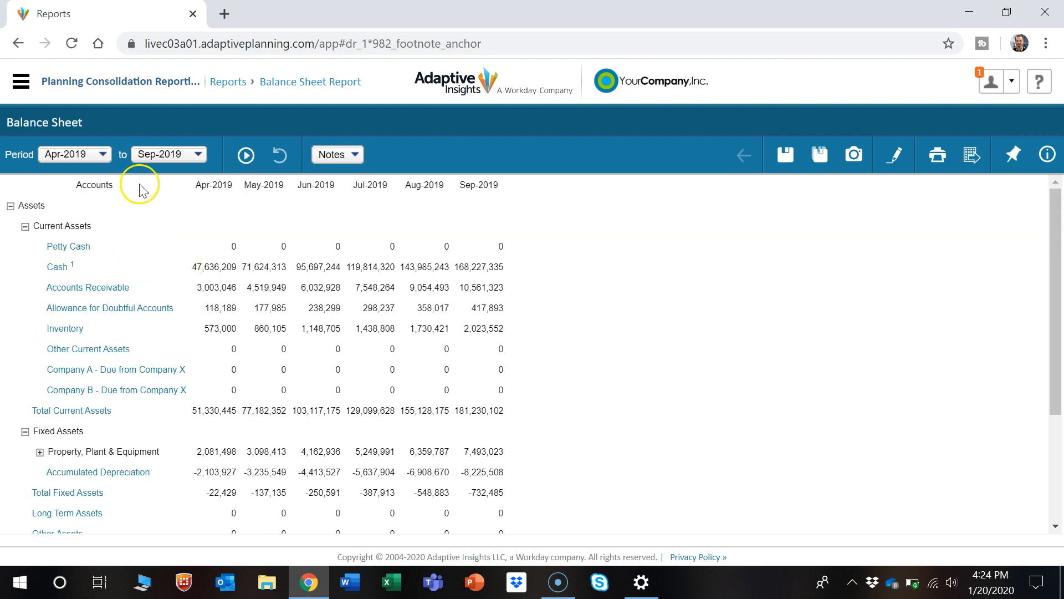
mouse_move(78, 159)
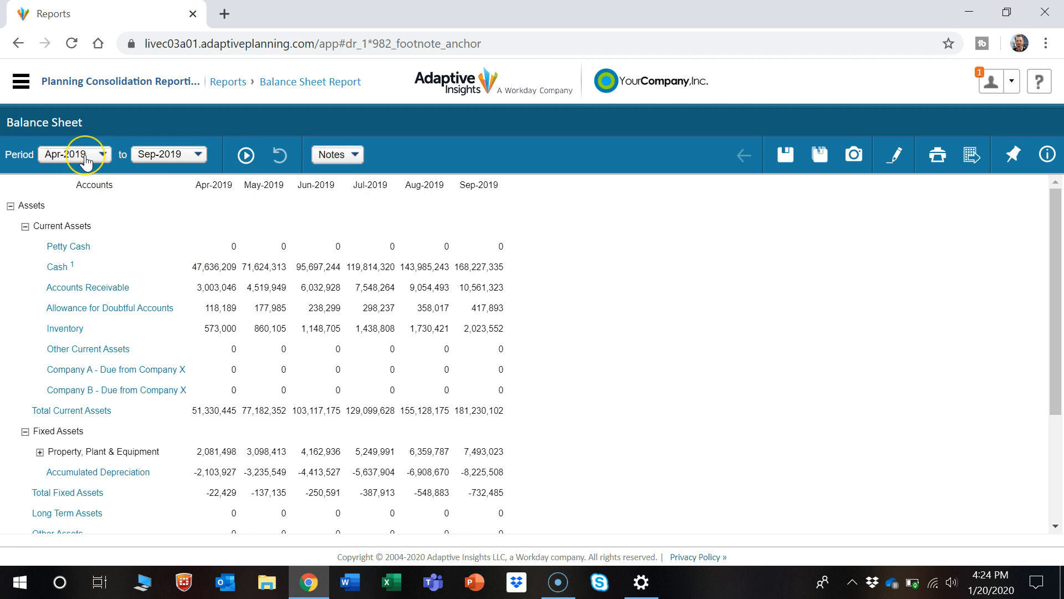
mouse_move(119, 168)
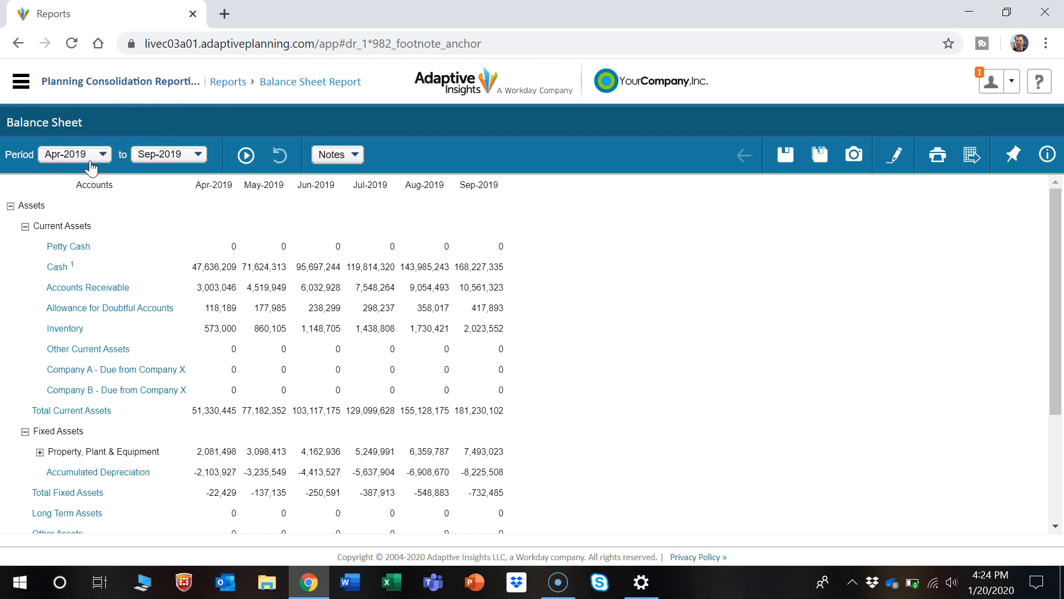
Set the report's starting period to Jul-2019.
left_click(105, 154)
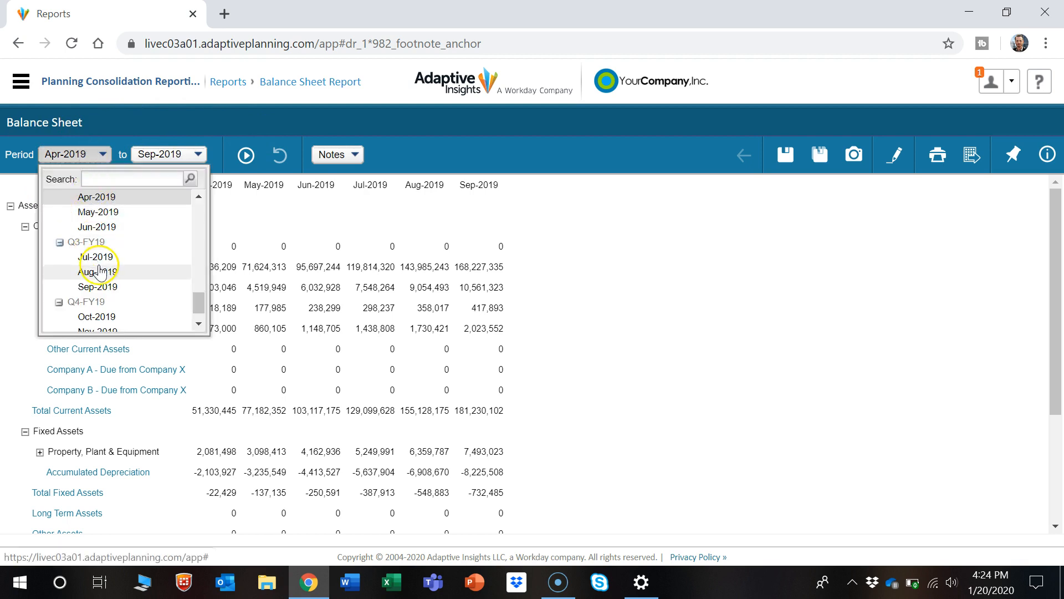
left_click(94, 258)
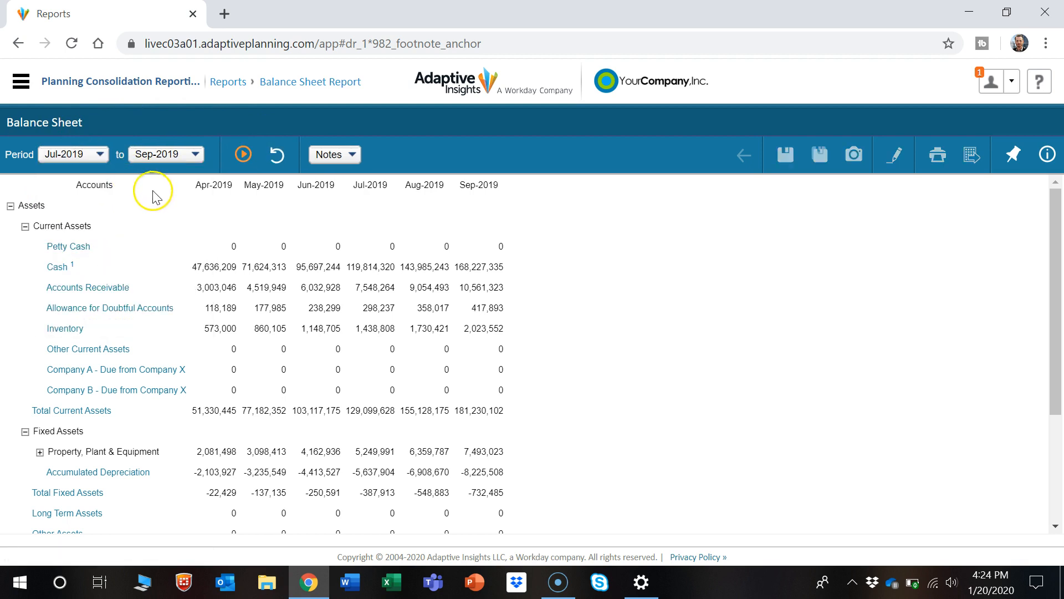
mouse_move(243, 154)
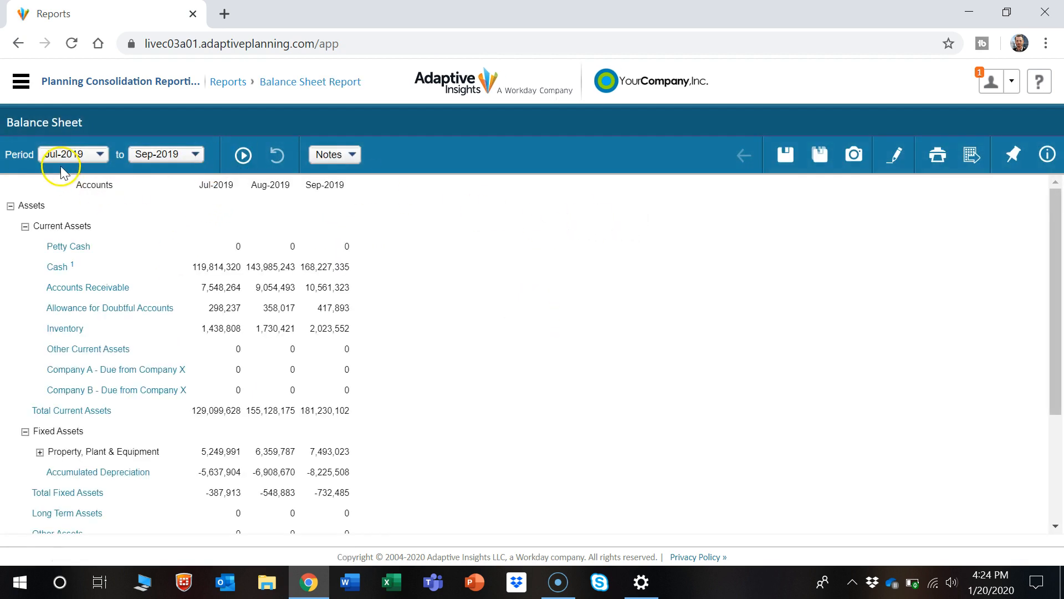
mouse_move(521, 255)
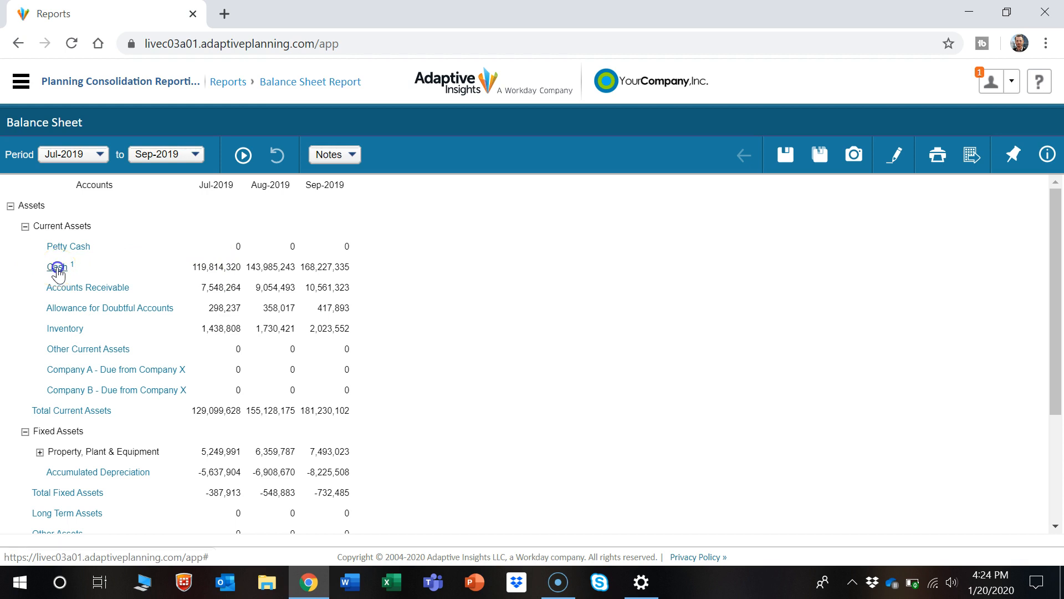
Drill the Cash line down by Level and review the resulting rows.
left_click(56, 266)
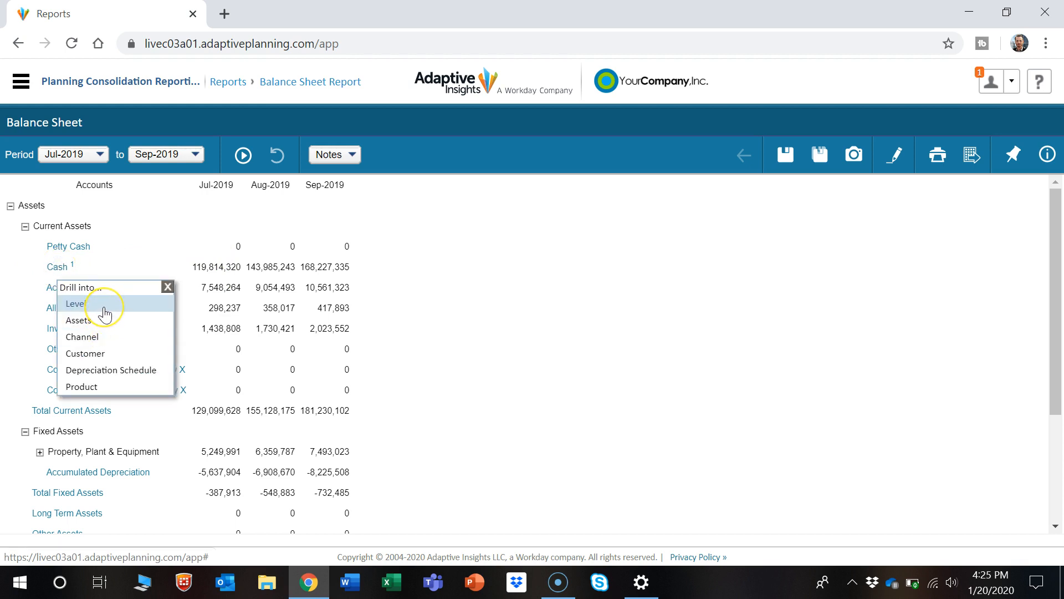
left_click(74, 304)
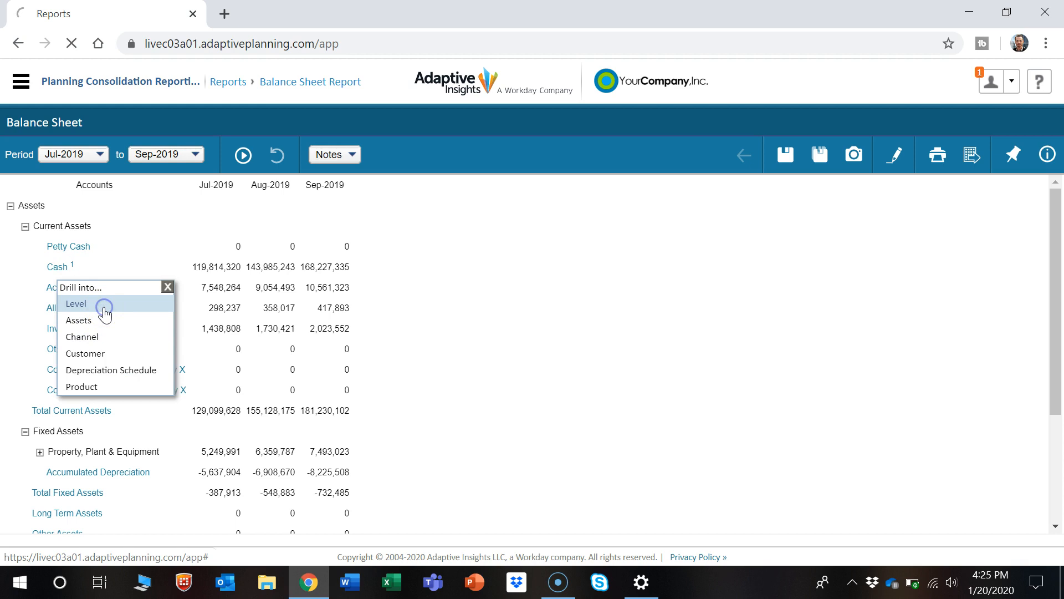
left_click(75, 304)
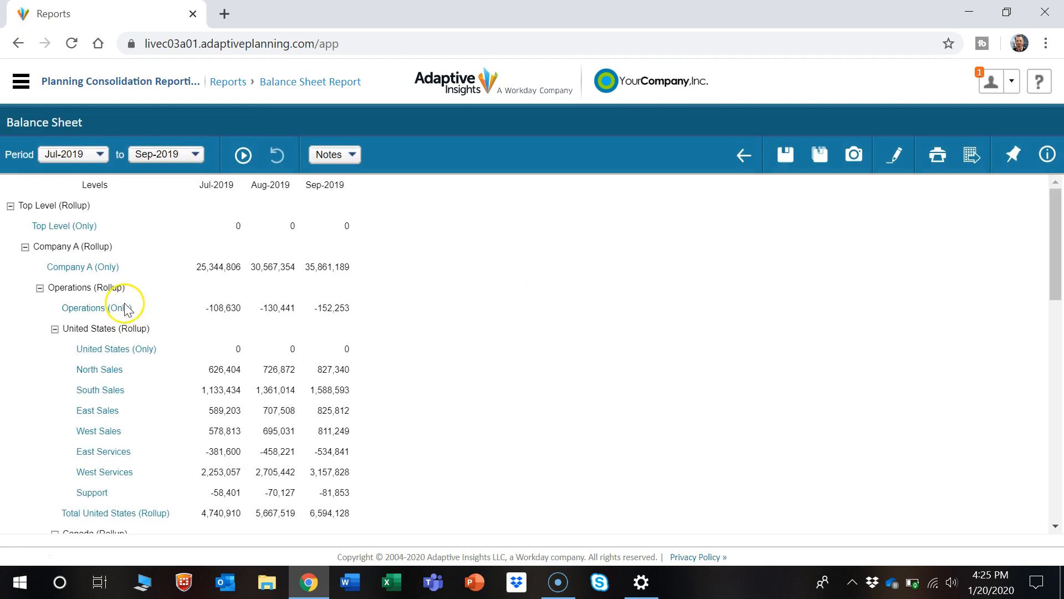
scroll("down", 3)
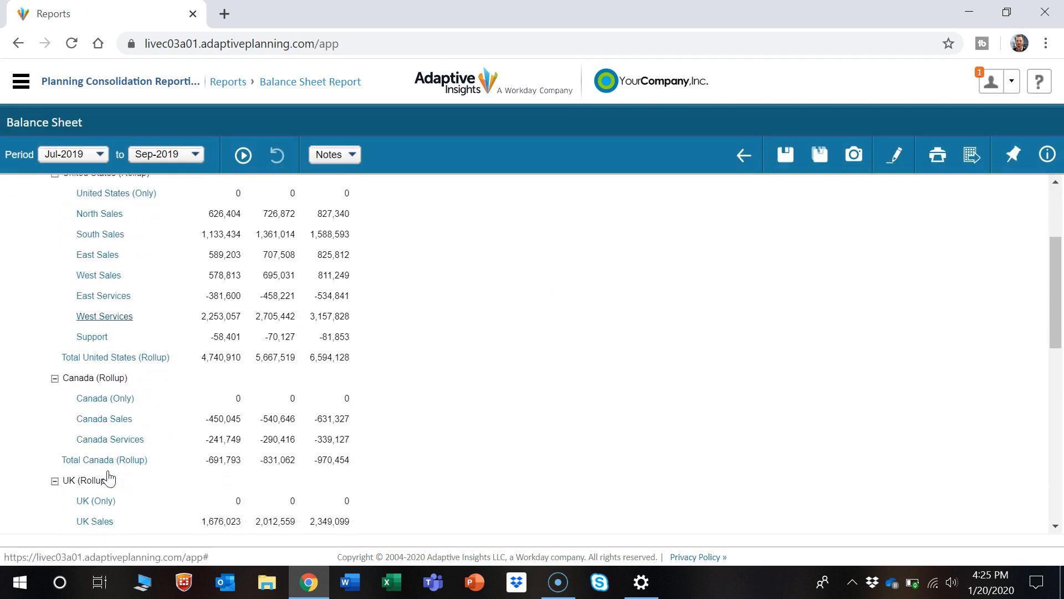
scroll("down", 3)
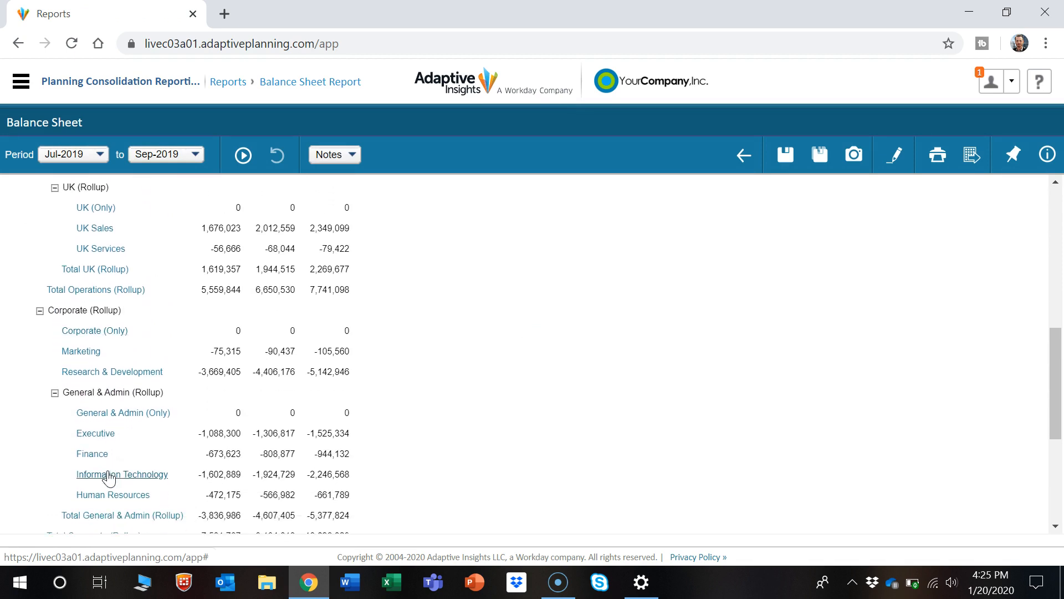
scroll("up", 3)
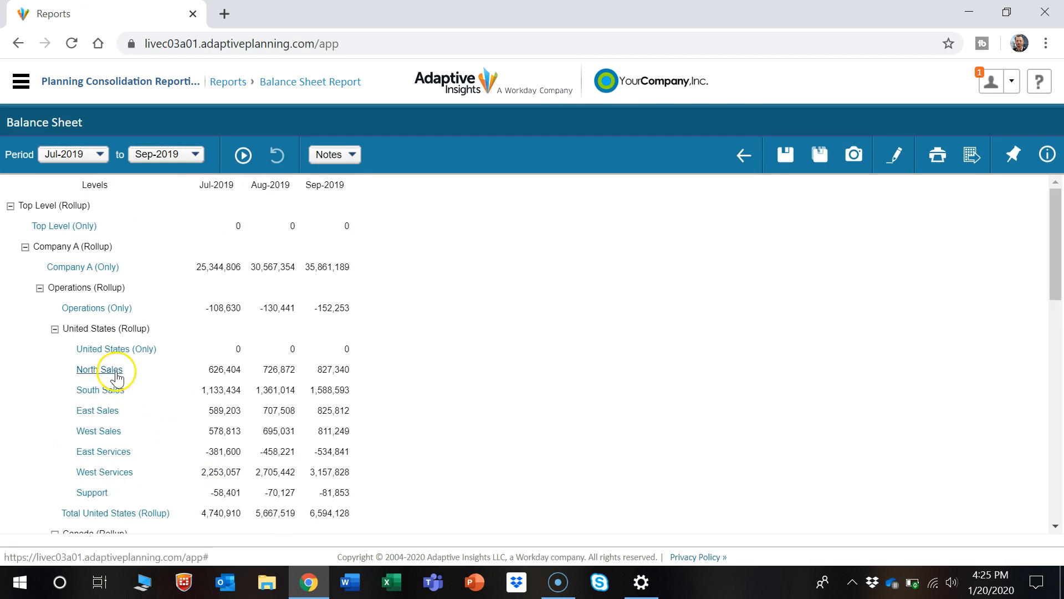
mouse_move(76, 373)
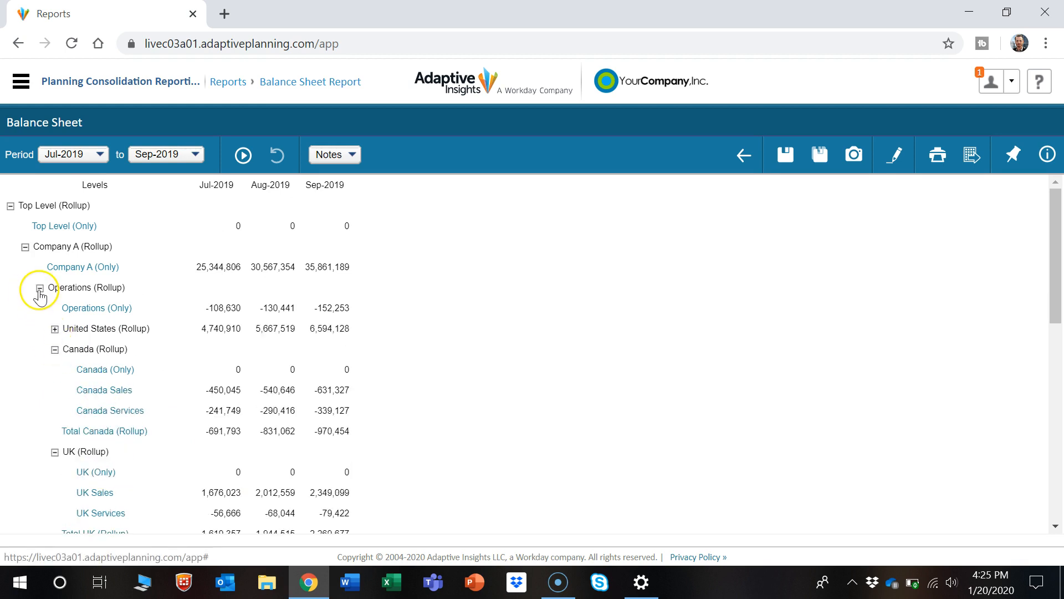
Collapse the Company A and Company B rollups under Top Level.
left_click(26, 247)
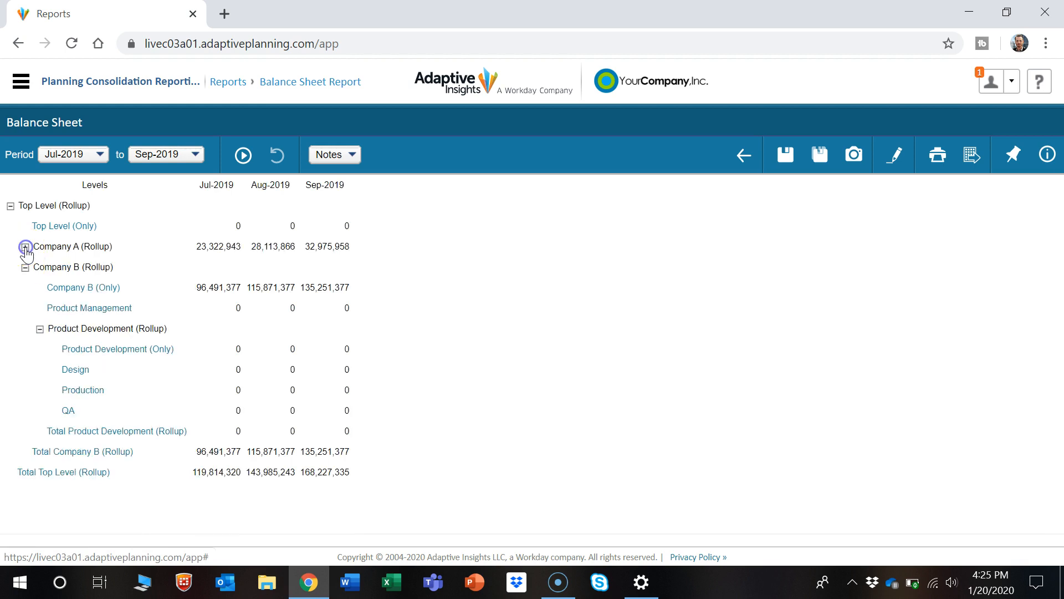
left_click(24, 247)
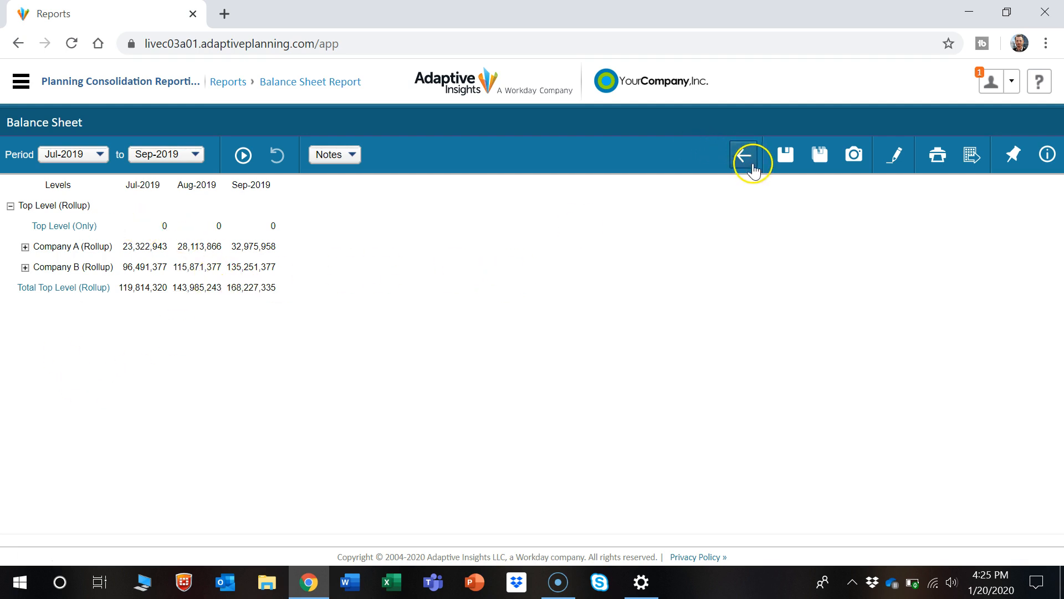
mouse_move(747, 161)
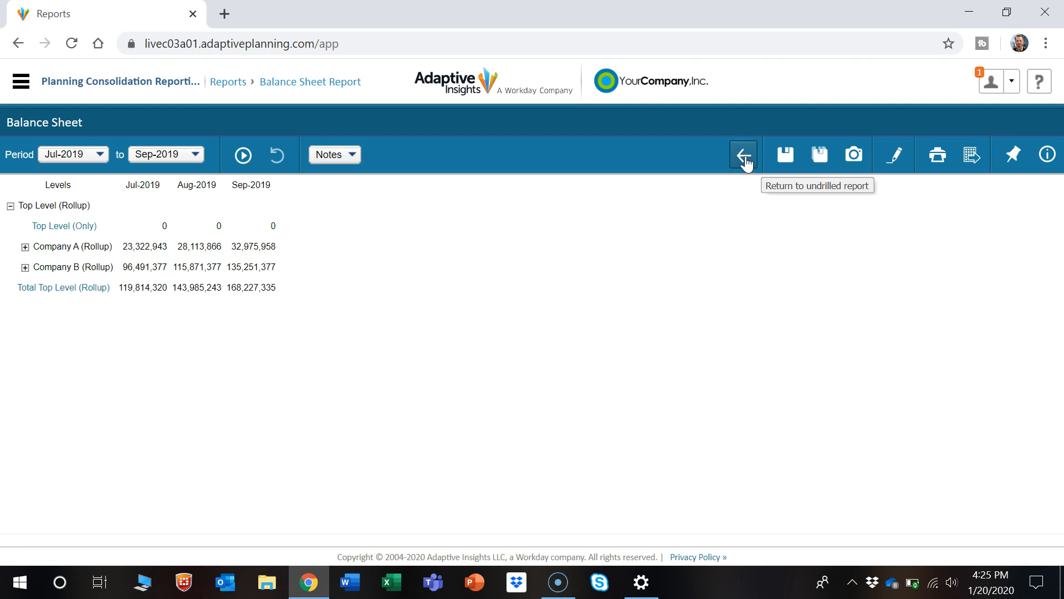
Return to the undrilled Balance Sheet by account for Jul–Sep 2019.
left_click(744, 154)
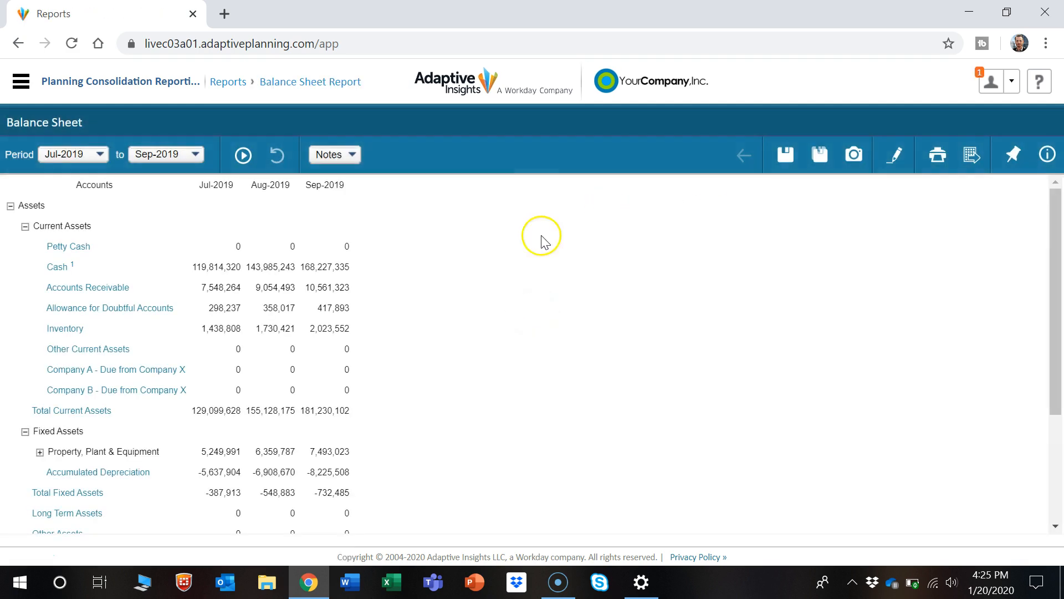
mouse_move(525, 256)
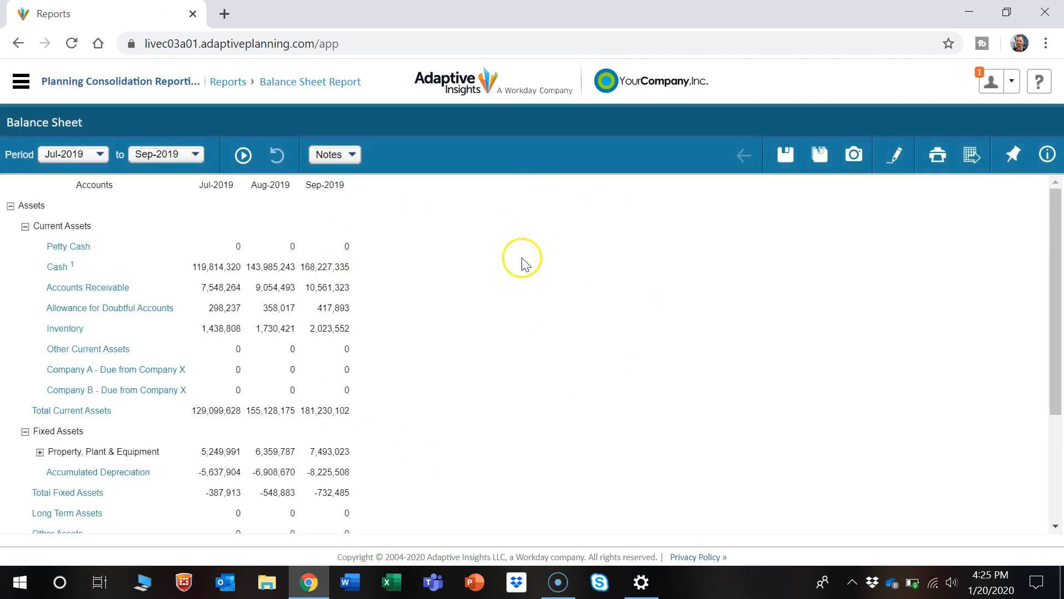
mouse_move(813, 226)
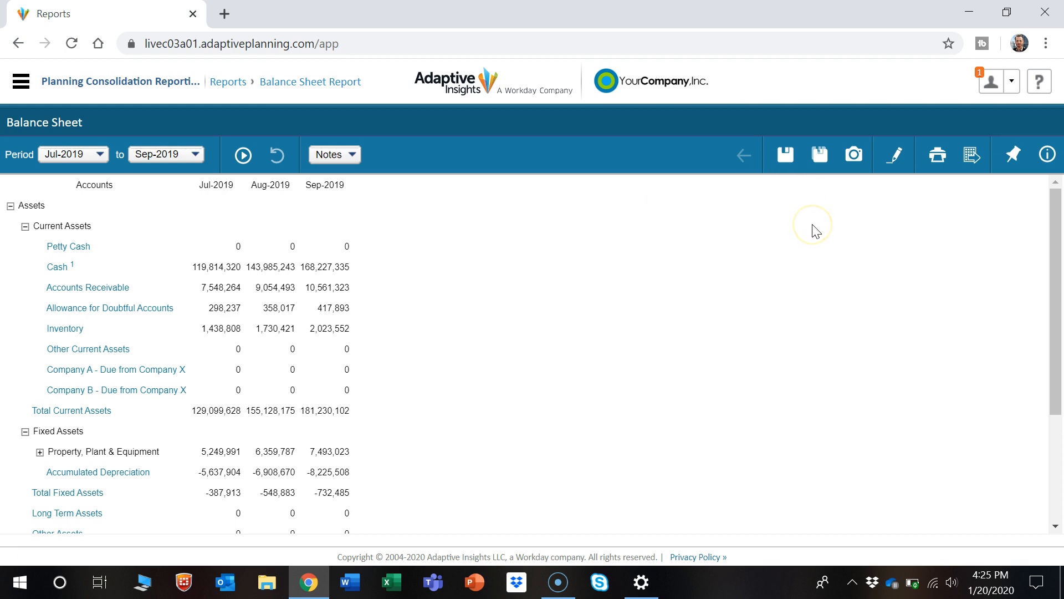